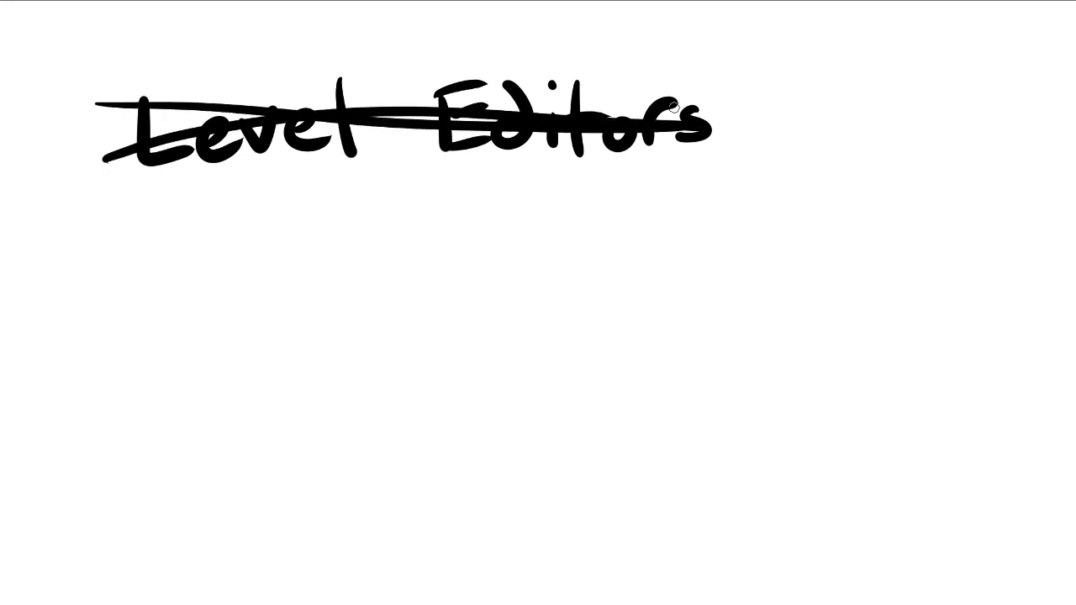
Cross out the 'Level Editors' heading with a second diagonal pen stroke
drag(665, 71, 81, 181)
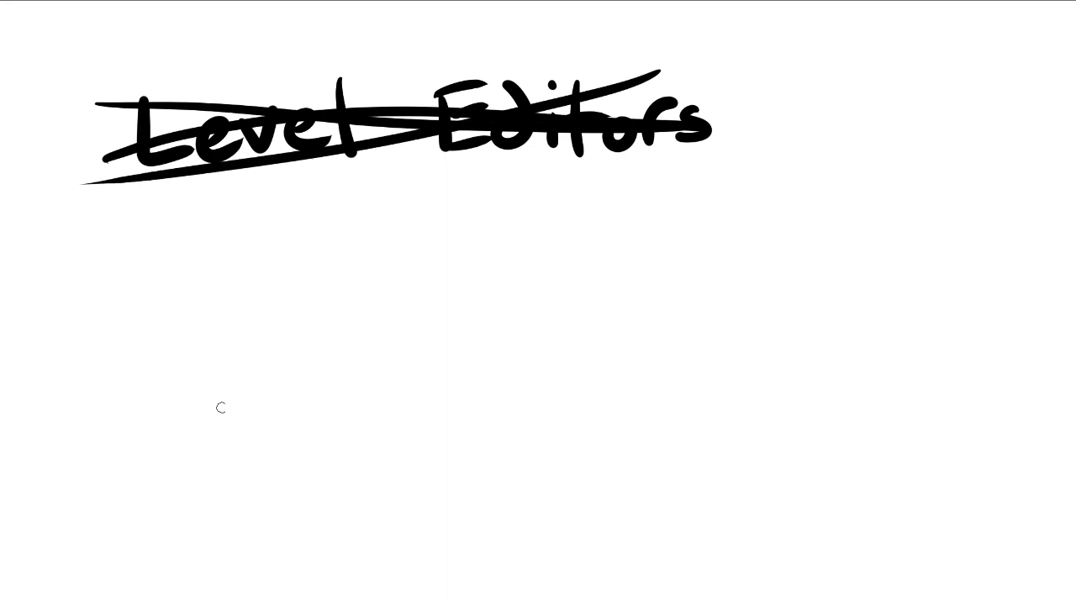
mouse_move(265, 409)
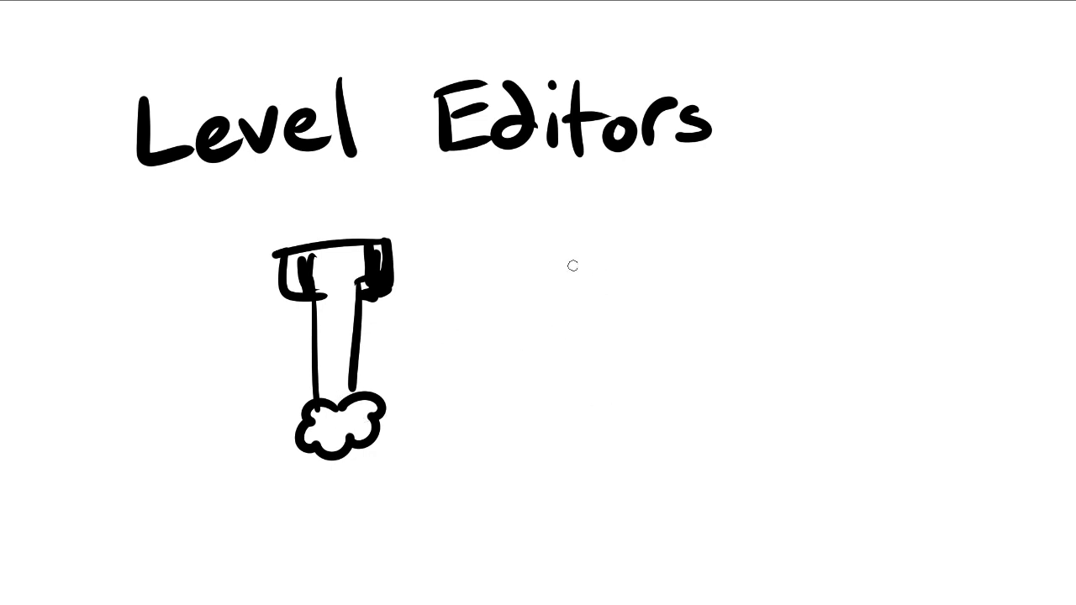
mouse_move(495, 397)
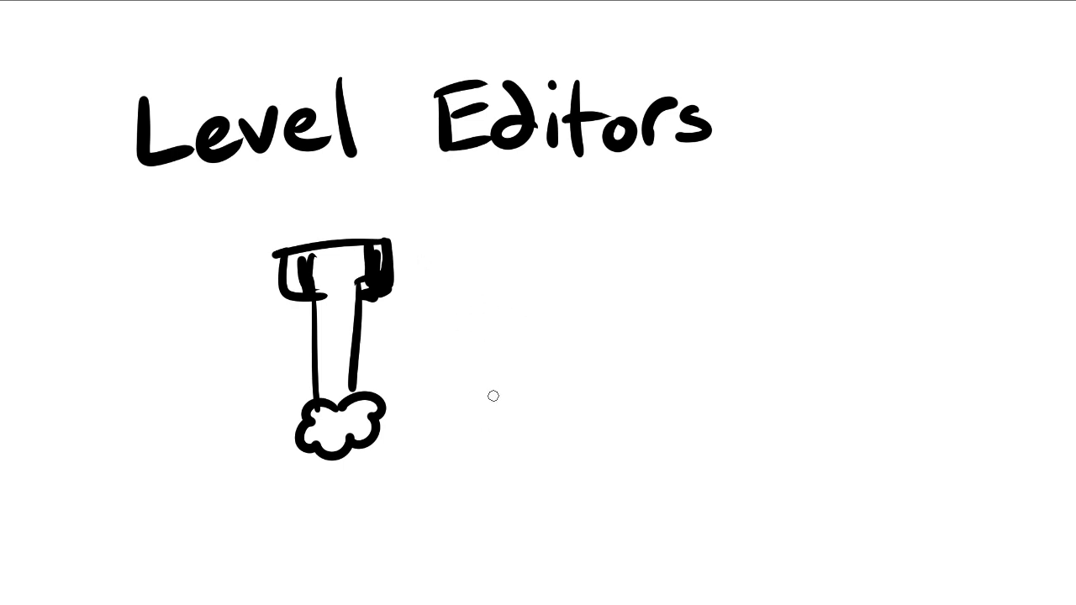